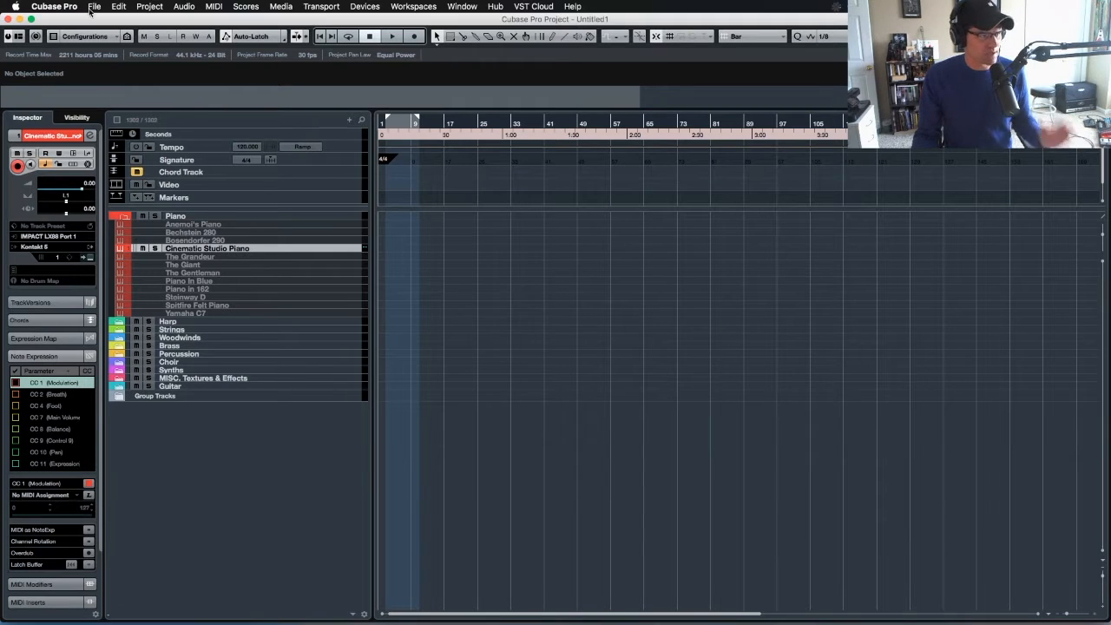
# Step: Open the Key Commands dialog from the File menu
pyautogui.click(100, 7)
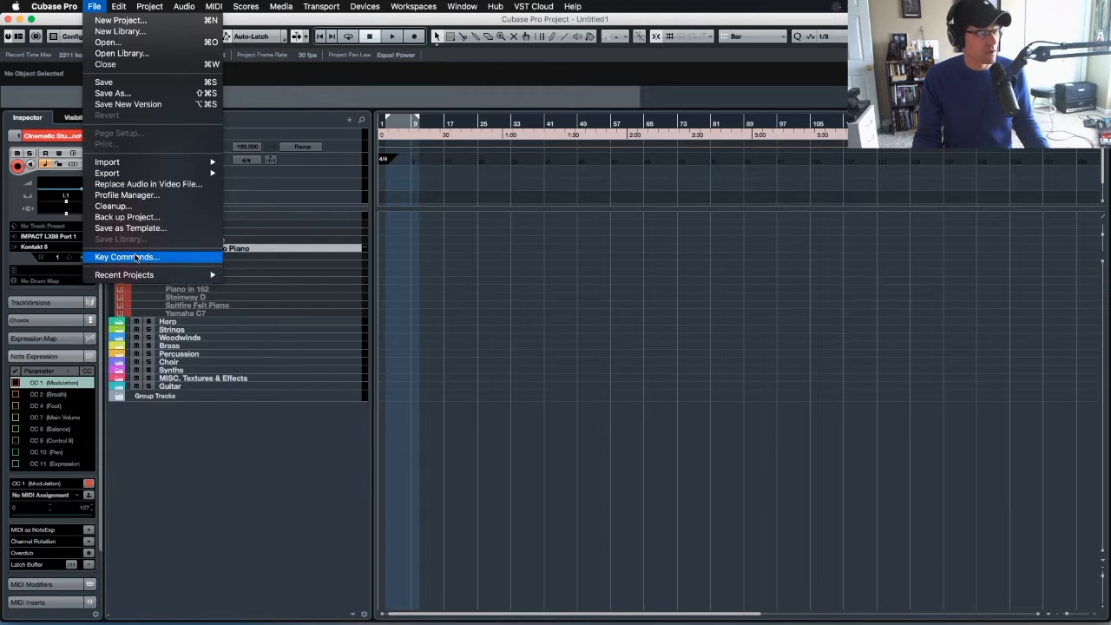
pyautogui.click(125, 256)
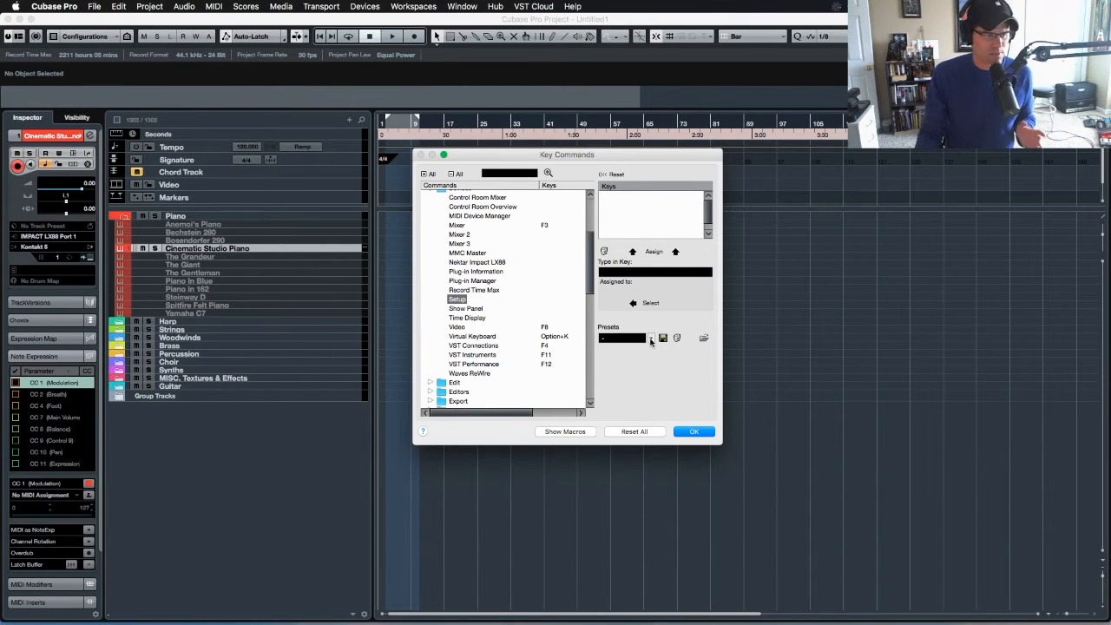
# Step: Expand the Presets dropdown to list Cubase Classic, Default, Logic, Pro Tools and Sonar sets
pyautogui.click(651, 338)
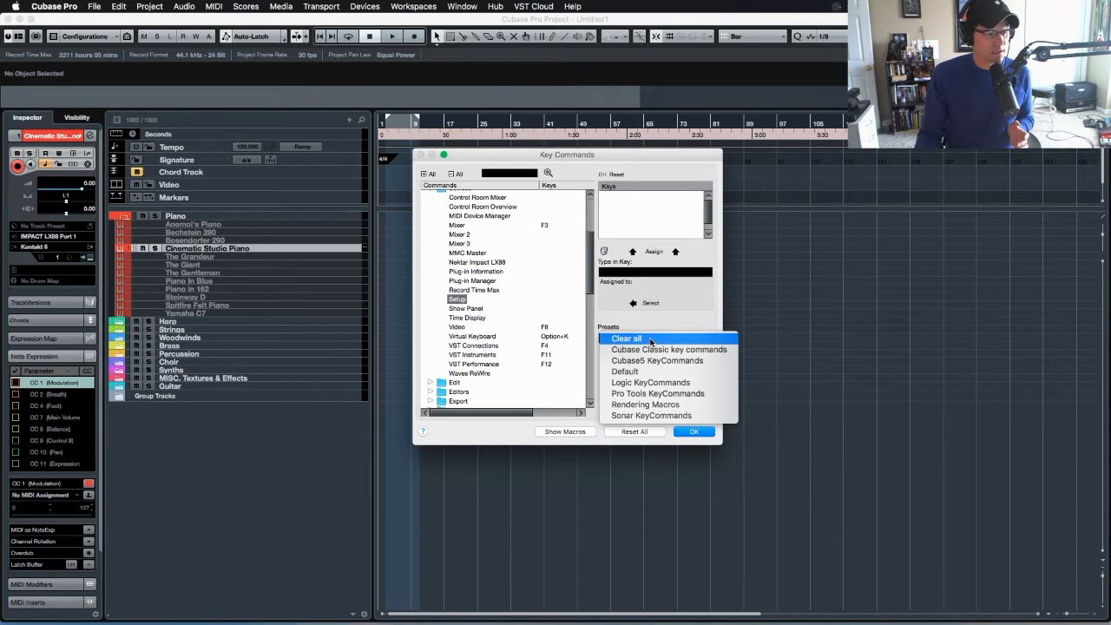